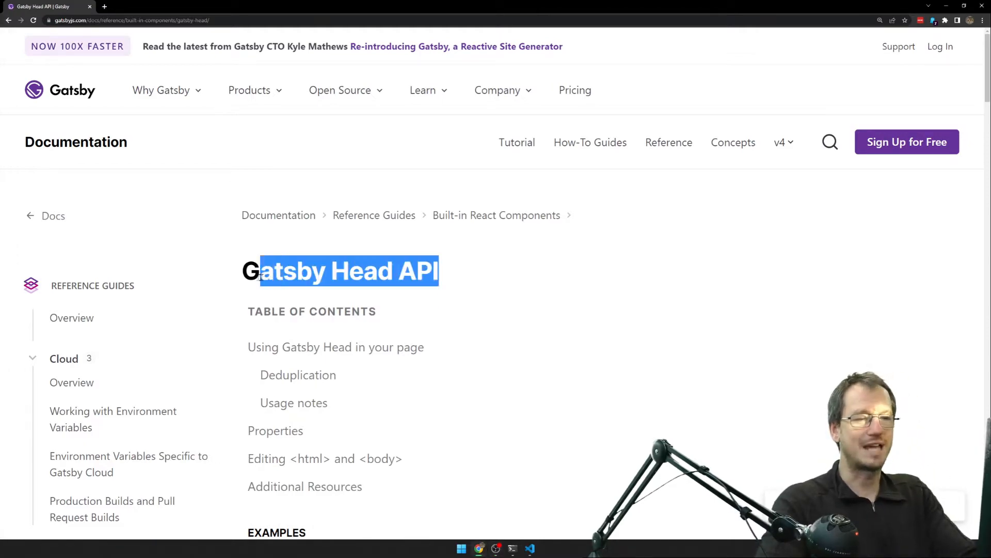
Scroll the Head API docs to the multiple-meta-tags Fragments example and select its code.
scroll(down, 3)
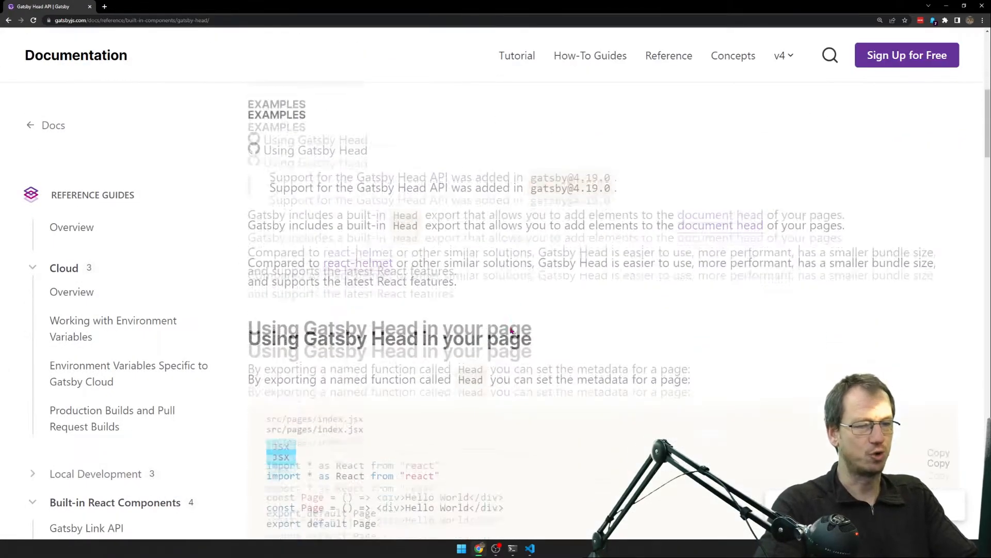
scroll(down, 3)
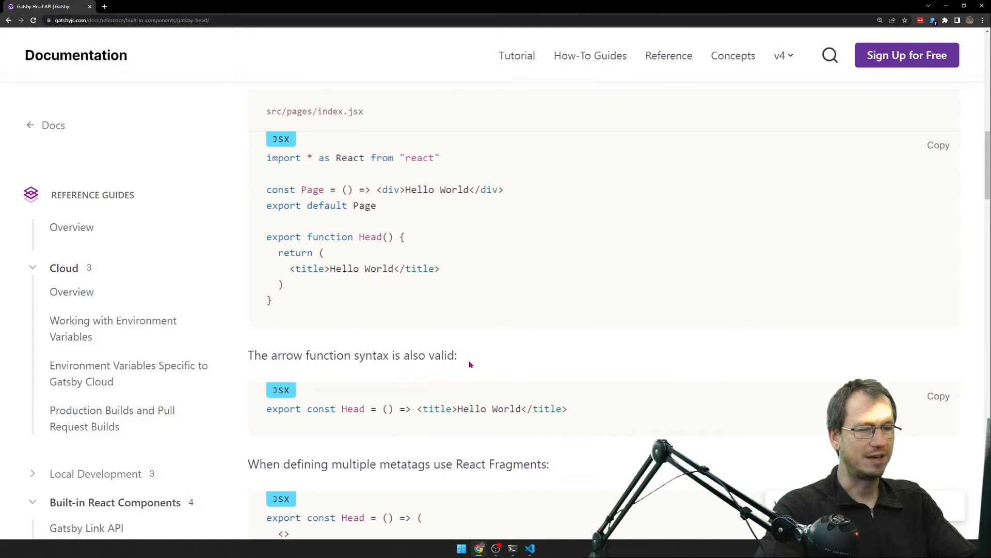
scroll(down, 3)
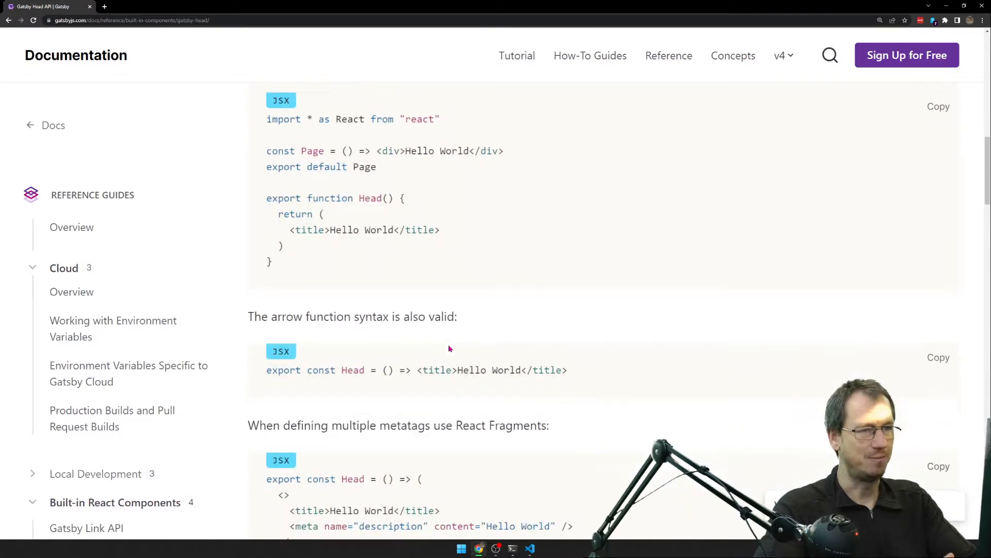
scroll(down, 3)
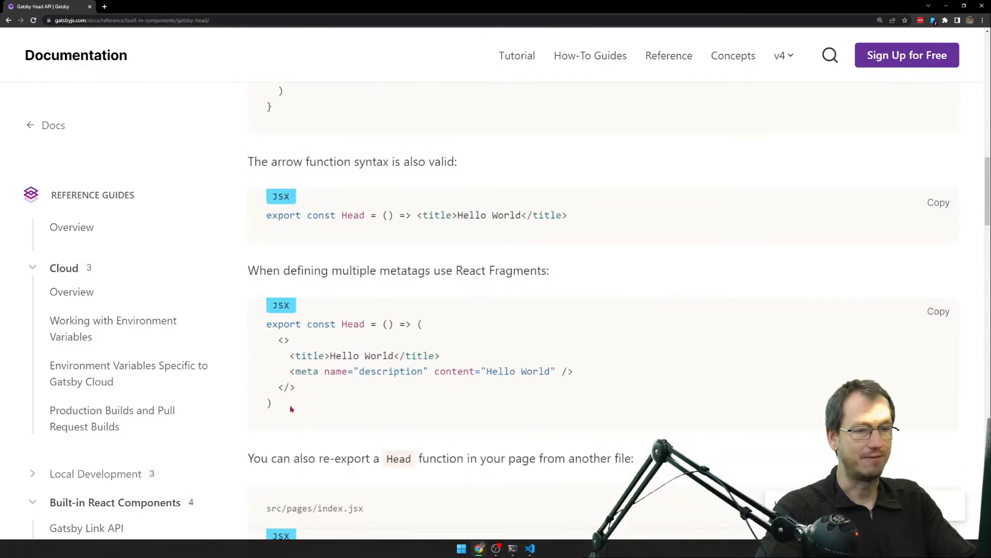
drag(267, 323, 291, 403)
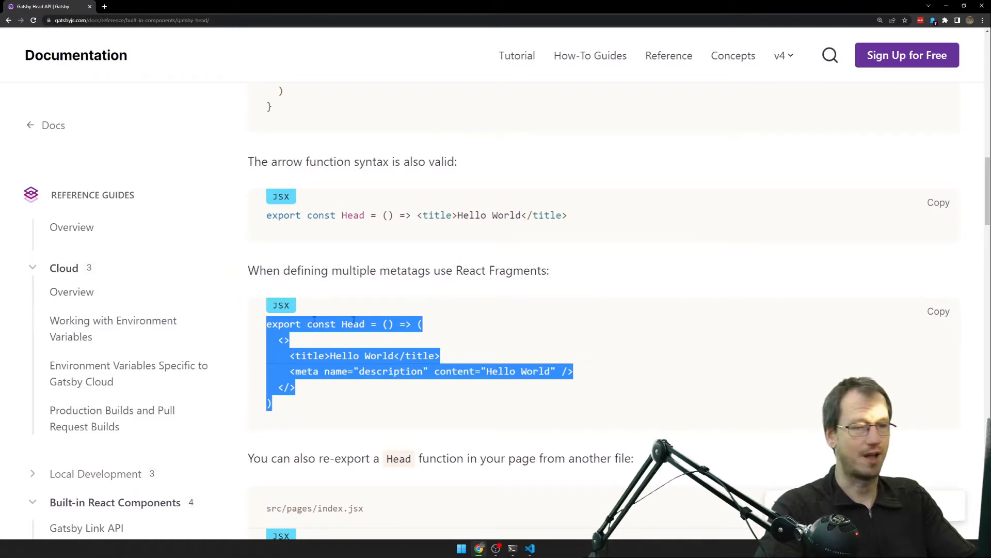
double_click(353, 323)
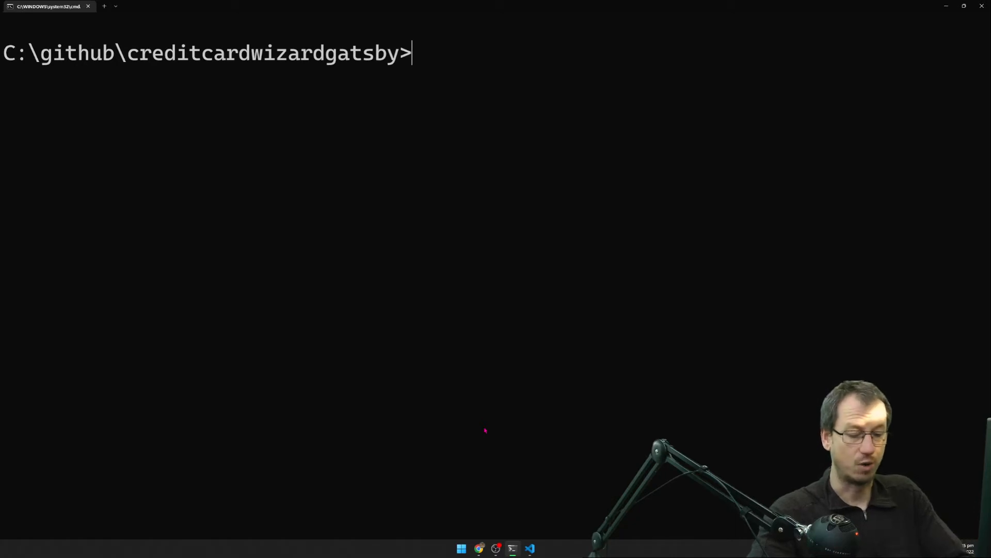
text(gatsby --version)
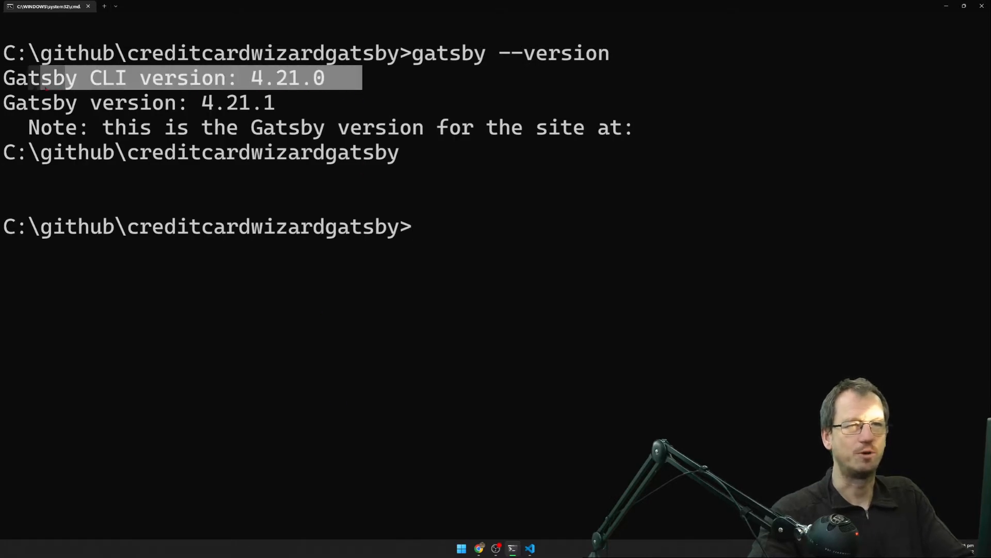
drag(38, 78, 278, 102)
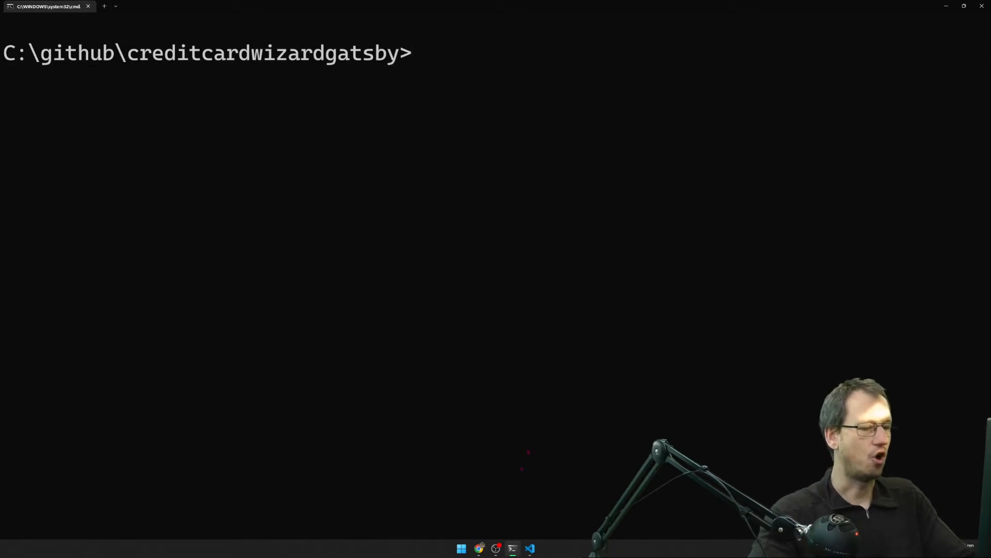
click(530, 549)
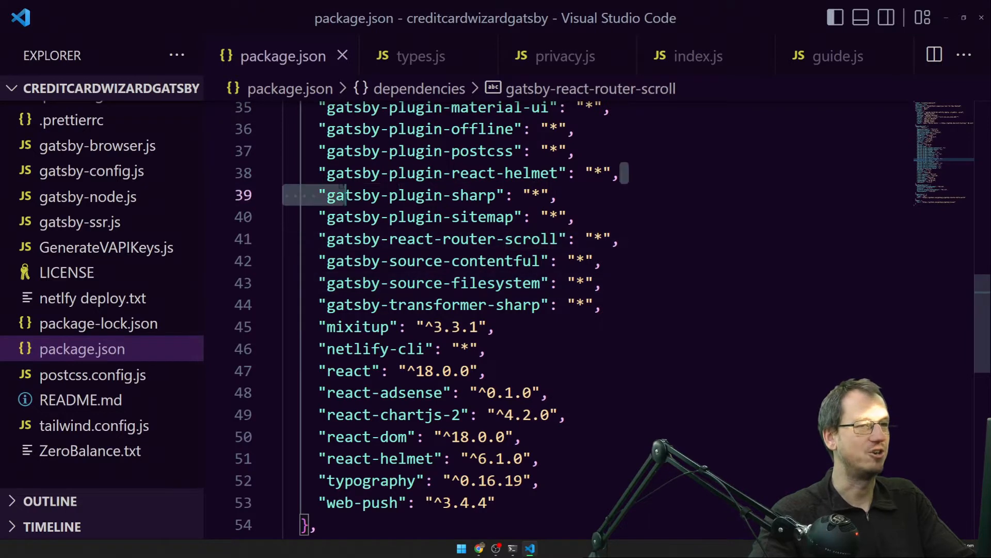
Select the gatsby-plugin-react-helmet dependency line in package.json.
click(443, 172)
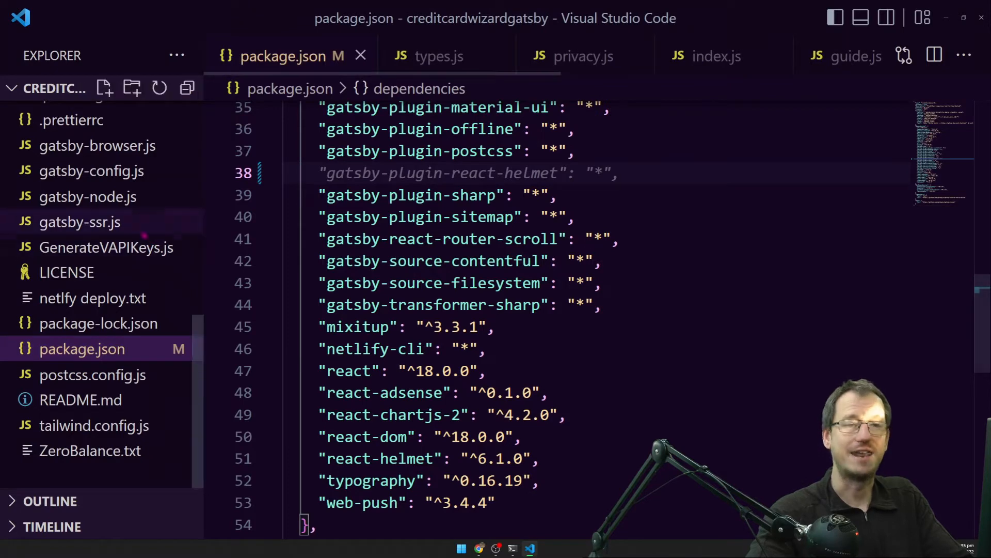
Remove the react-helmet entry from gatsby-config.js and open types.js under src/pages.
click(93, 171)
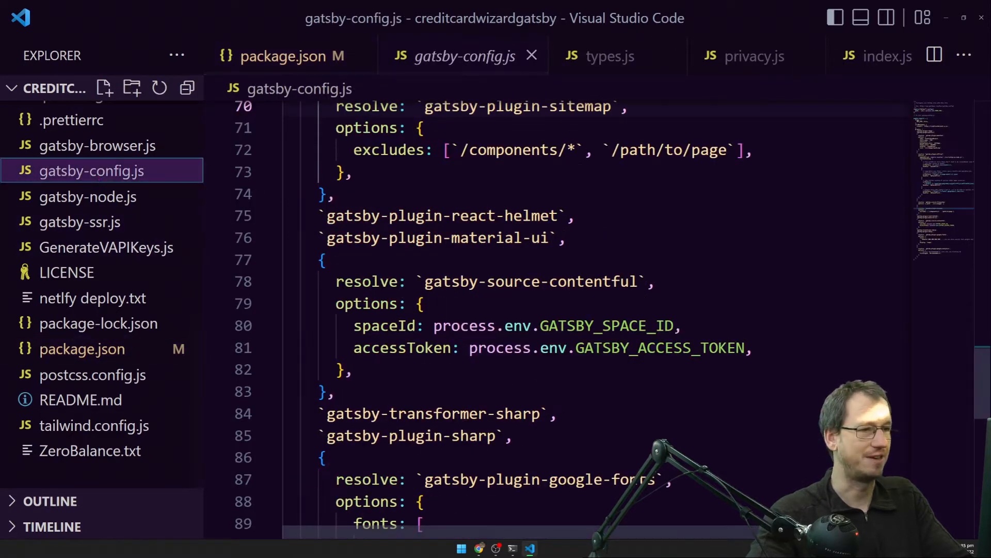
click(443, 215)
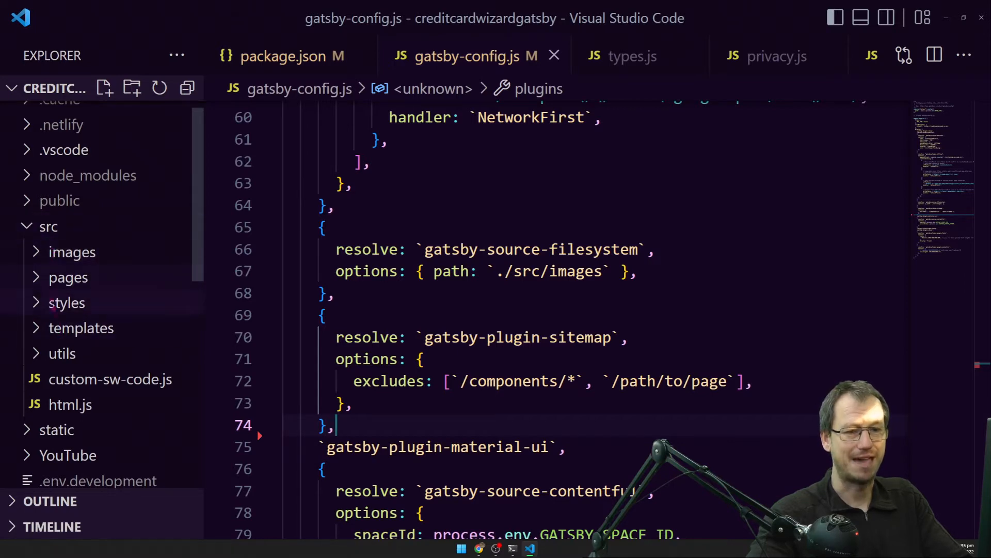
click(49, 227)
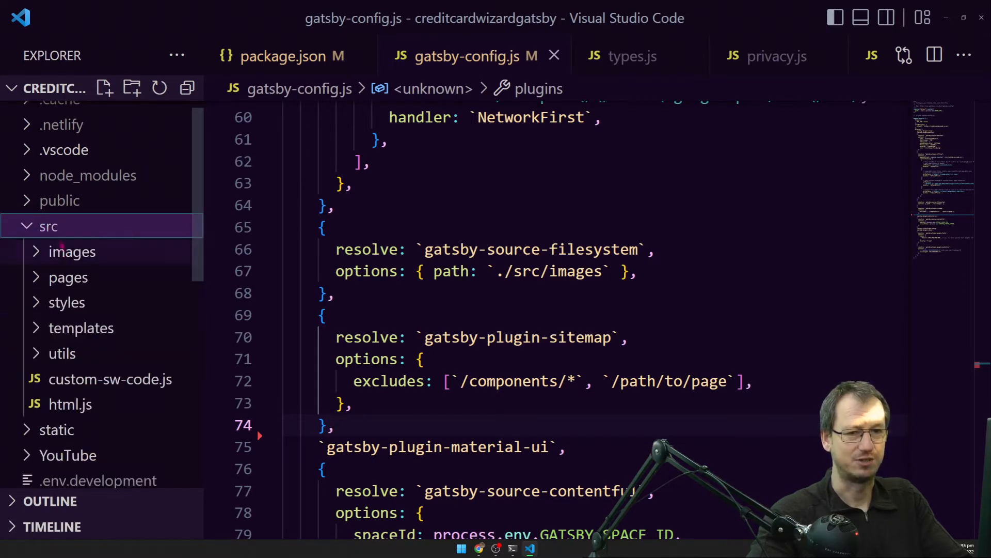
click(69, 276)
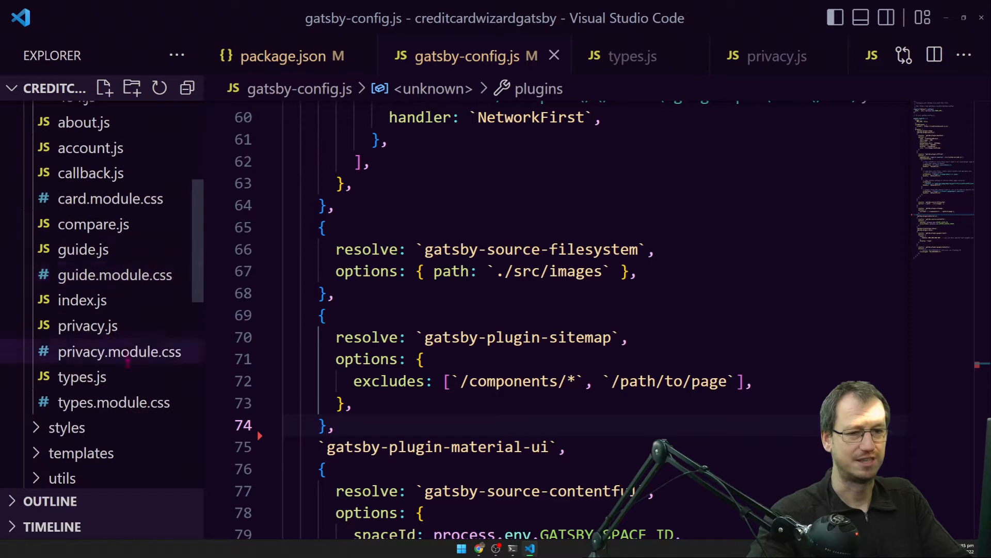
click(622, 56)
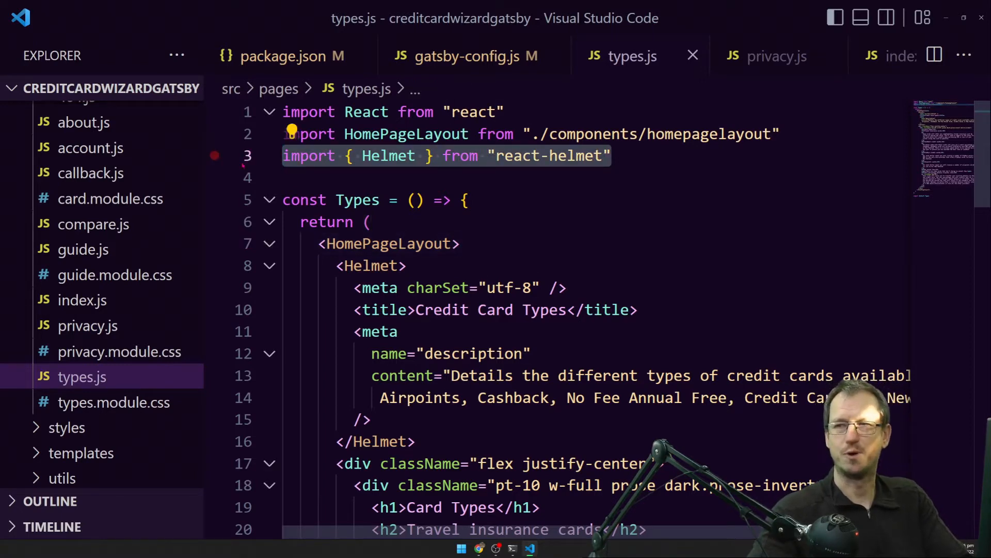
Delete the Helmet import, add 'export const Head = ()' returning the meta tags, and save types.js.
key(Delete)
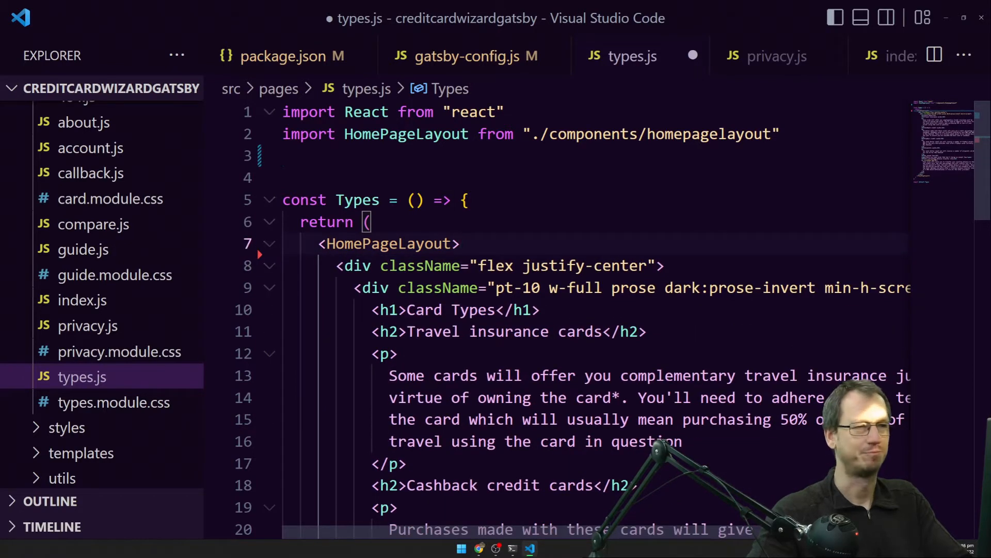
text(export default Types)
click(594, 178)
text(export const)
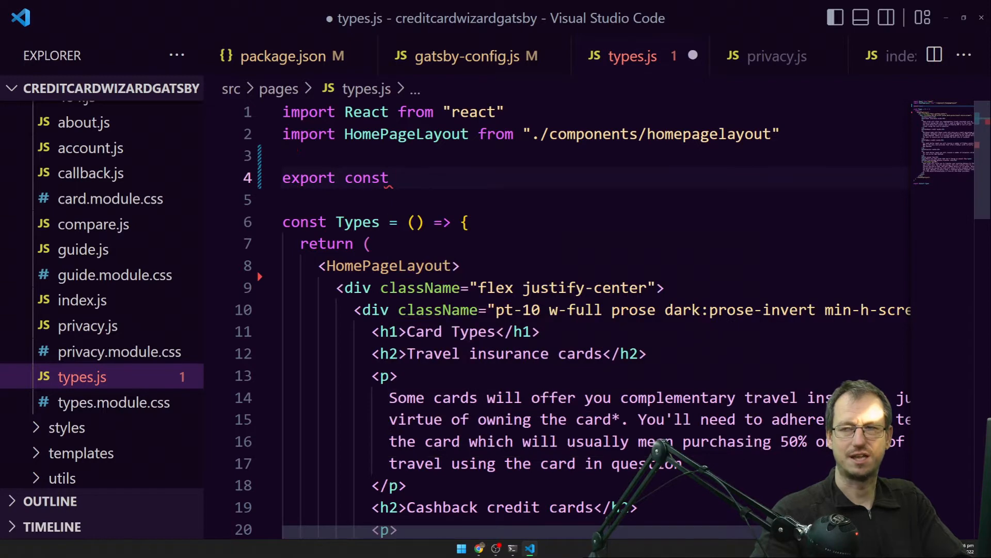
text(Head = () => ()
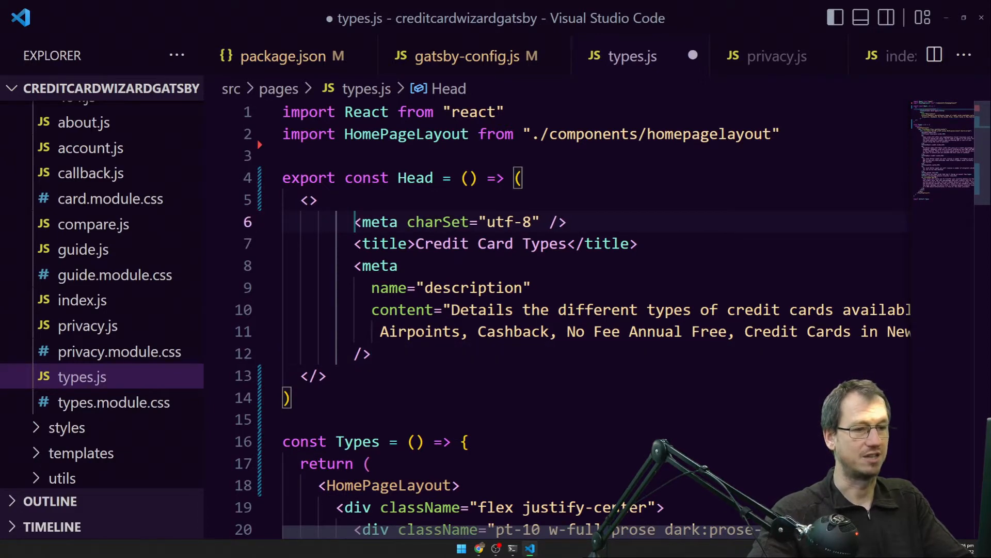
key(ctrl+s)
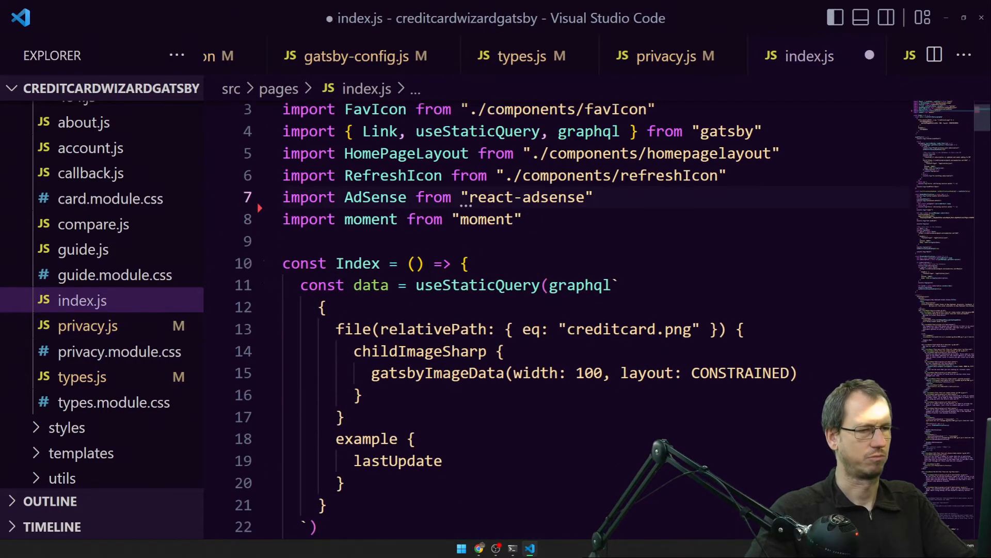
Review index.js and the history template, then close the editor tabs.
scroll(down, 3)
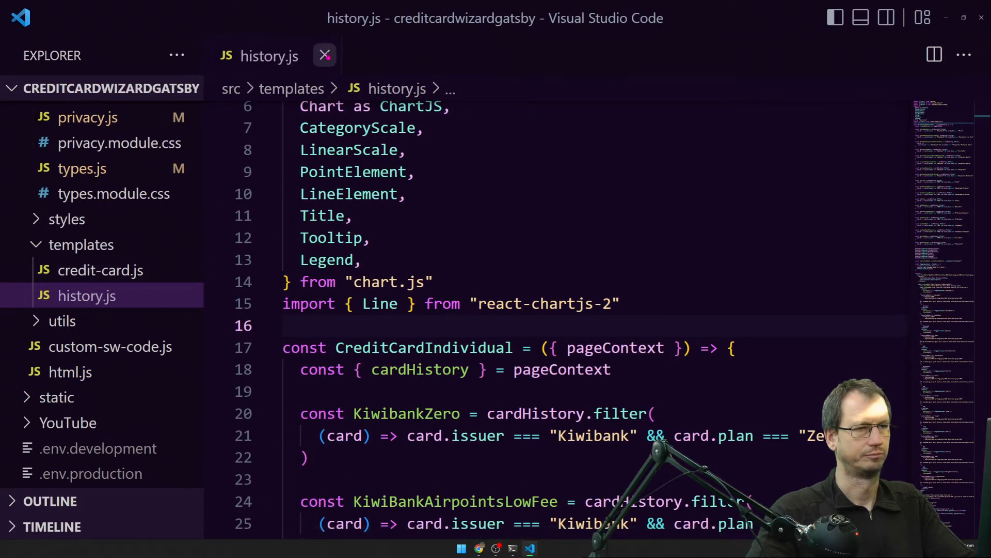
click(324, 55)
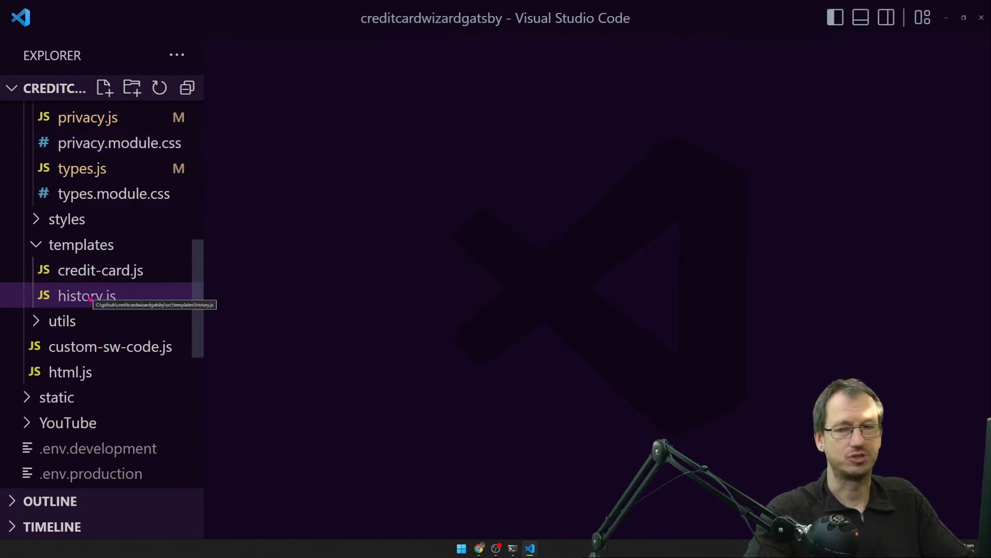
Review the credit-card.js template and add a blank line after its imports.
click(100, 269)
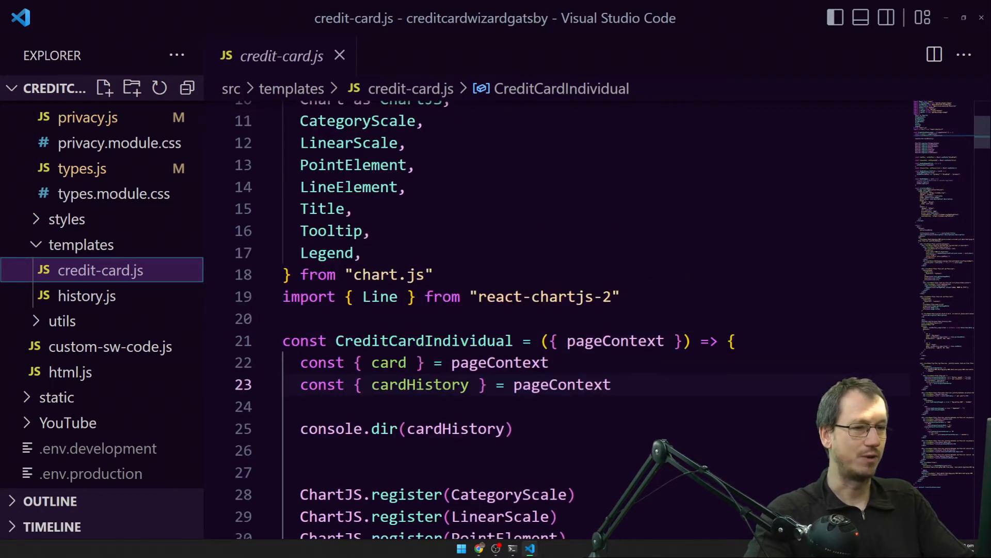
scroll(down, 3)
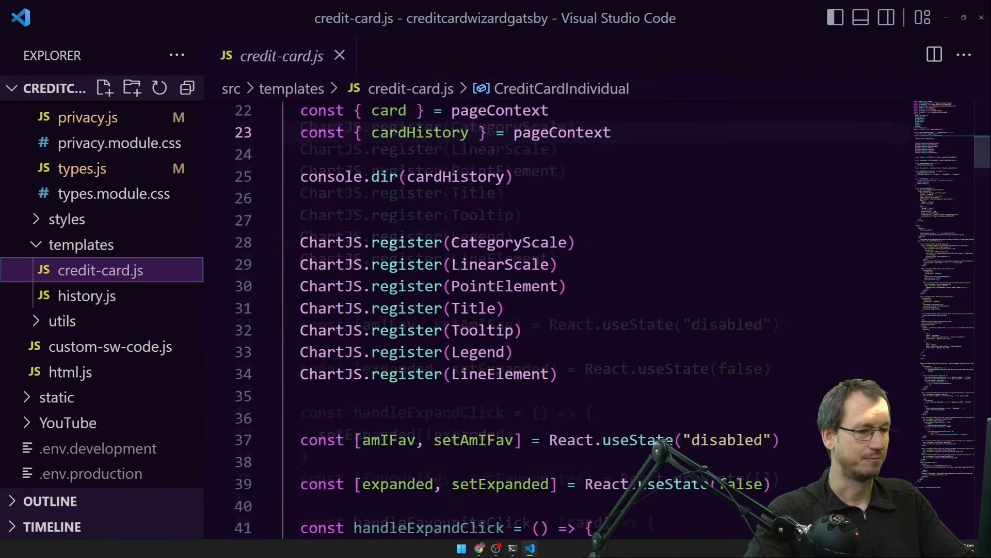
scroll(down, 3)
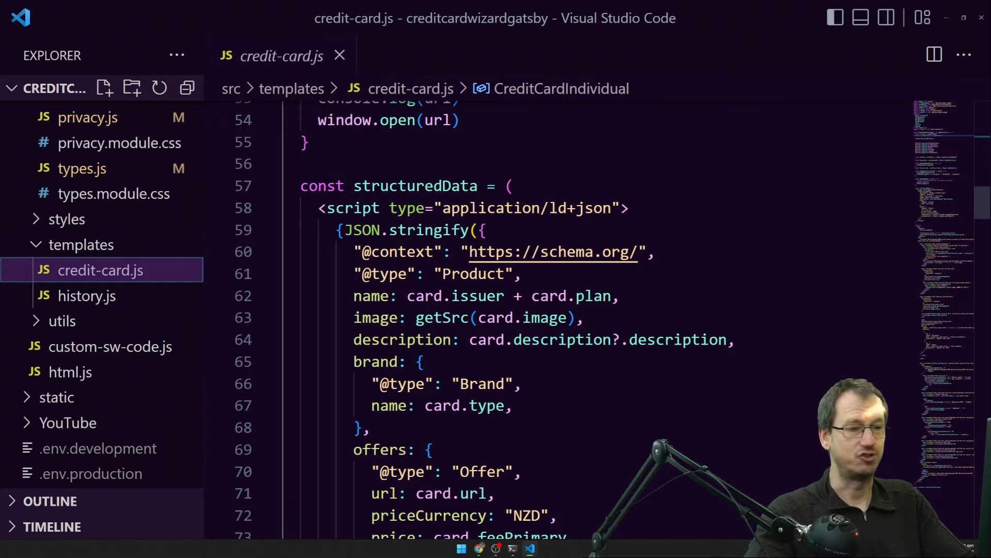
scroll(down, 3)
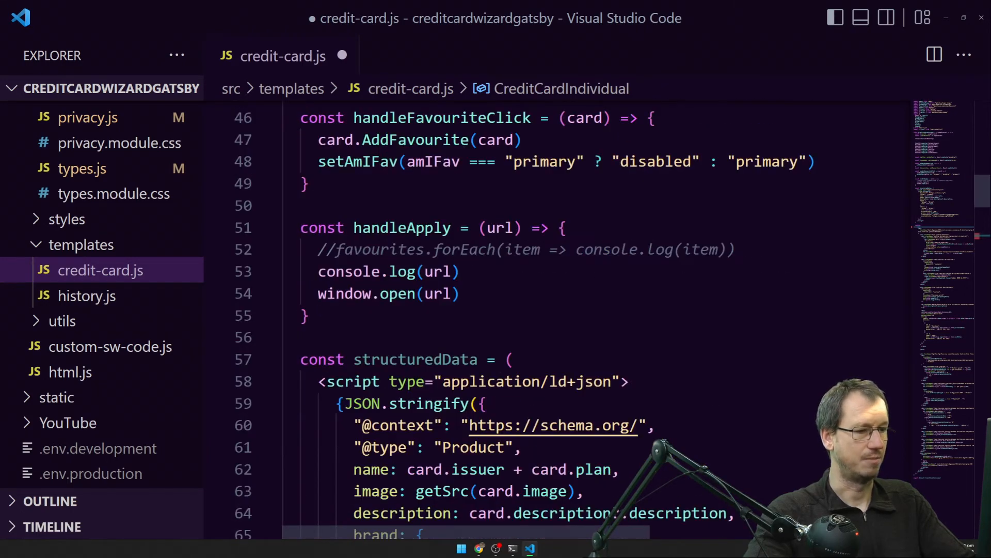
scroll(up, 3)
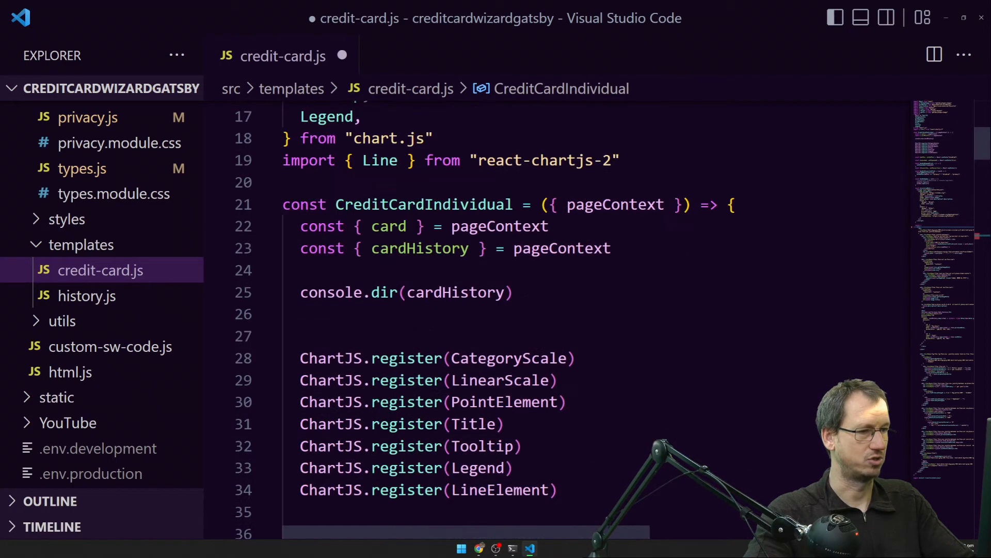
key(Enter)
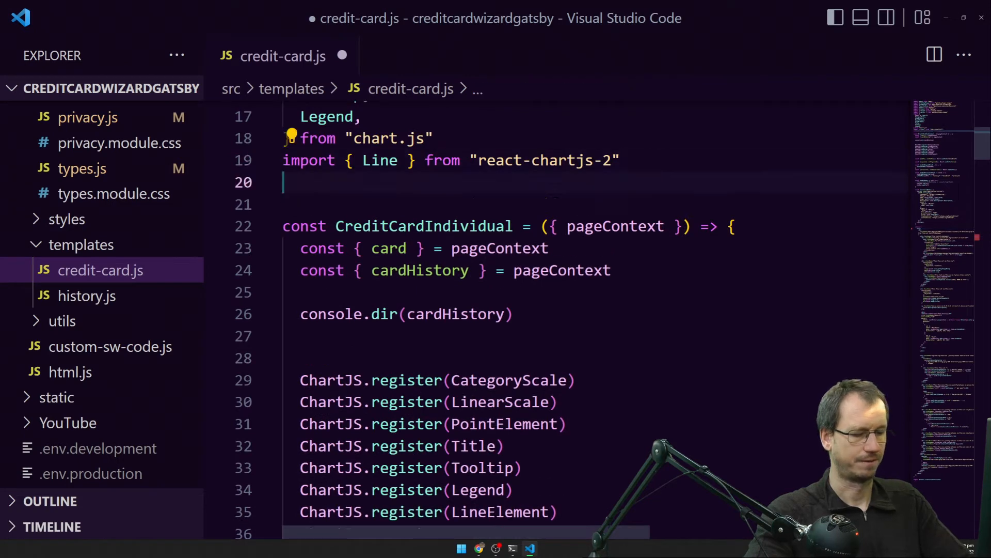
Write 'export const Head = () => { return ... }' with the structured data, title and description tags, reformatted.
text(const e)
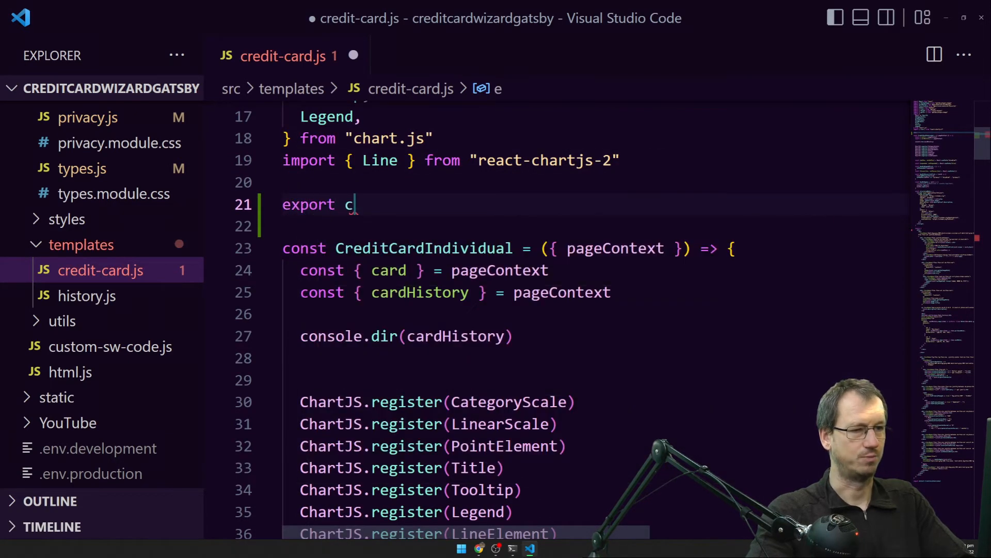
text(onst Head)
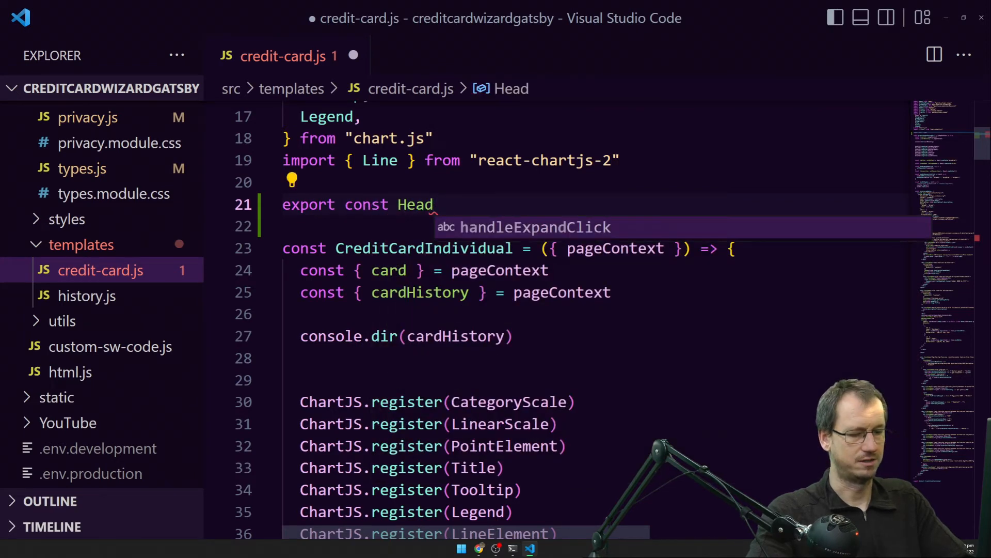
text(= ())
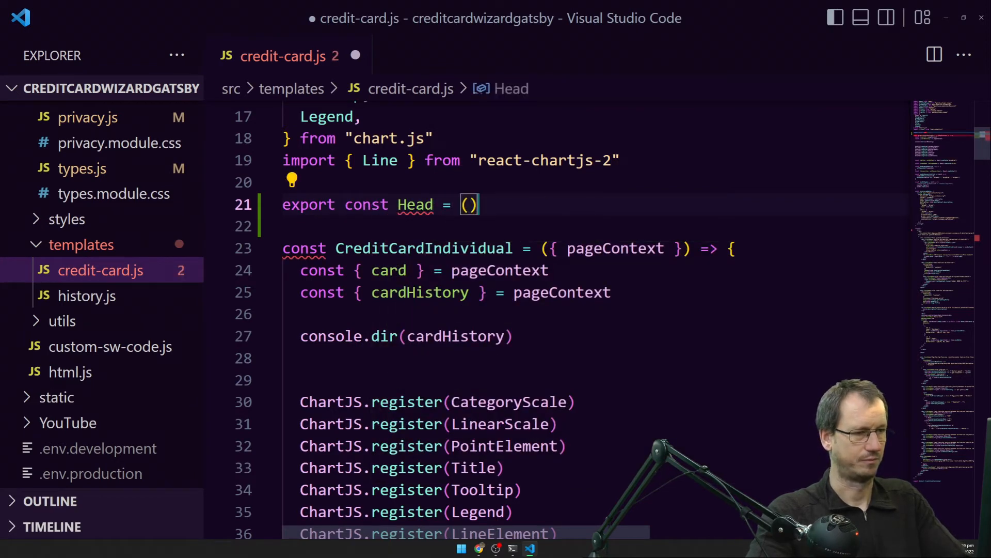
text(=> {})
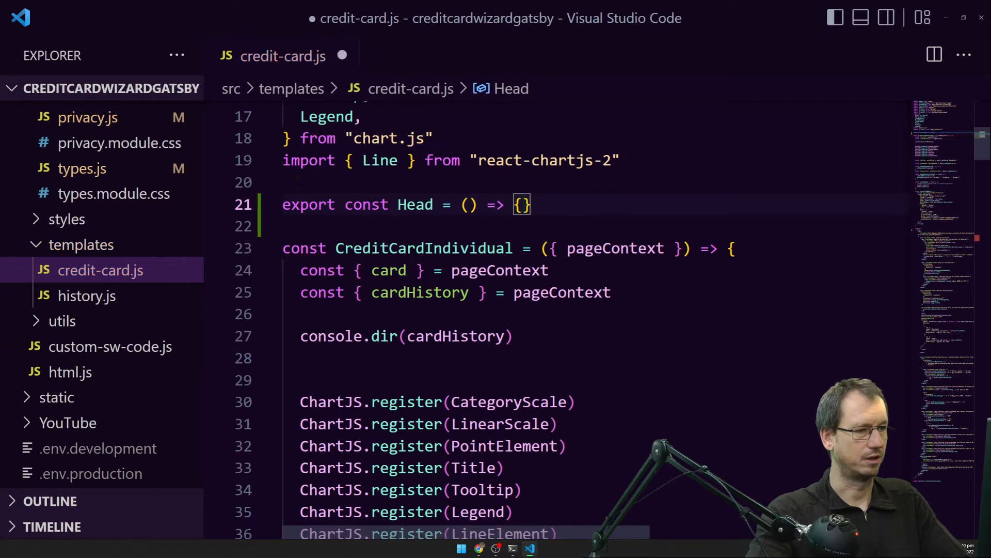
text(reurn)
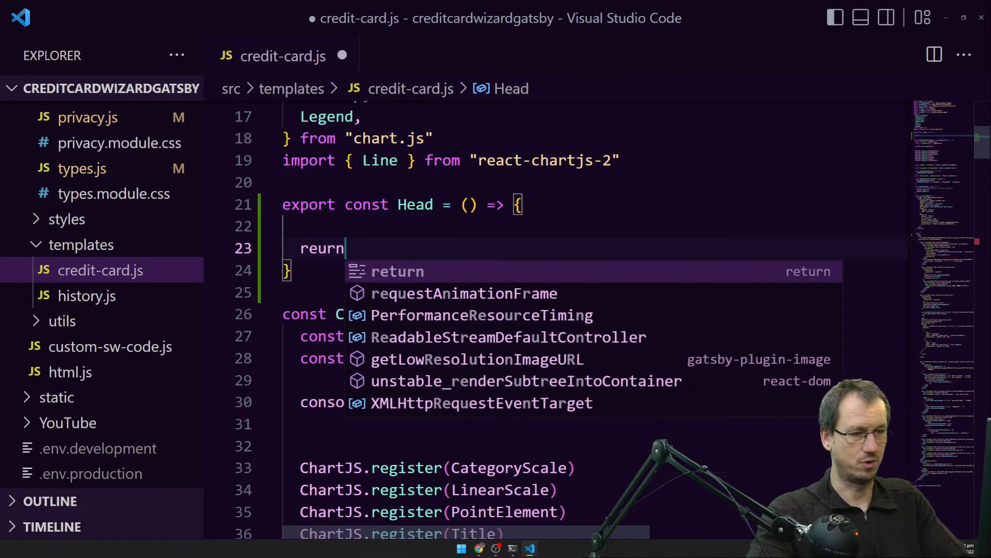
text(n)
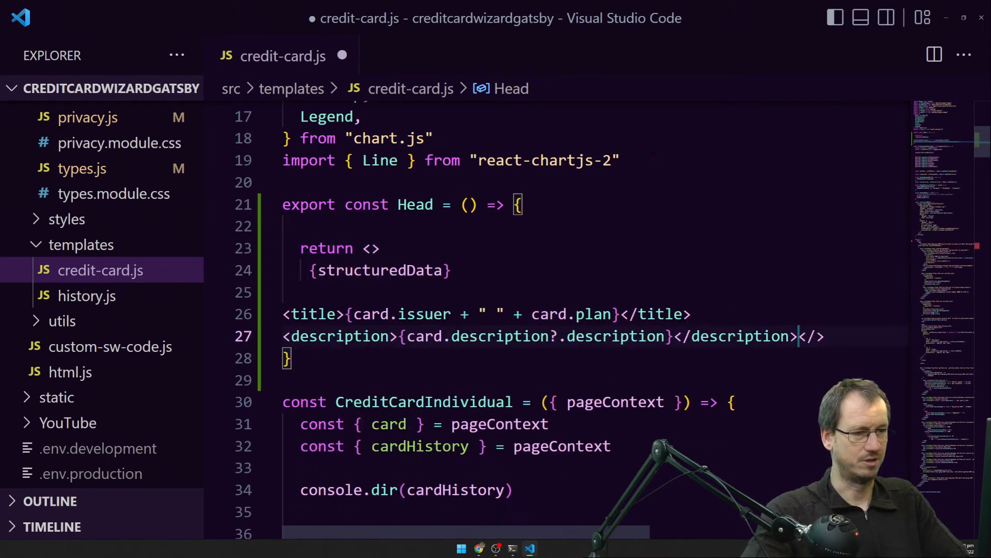
key(enter)
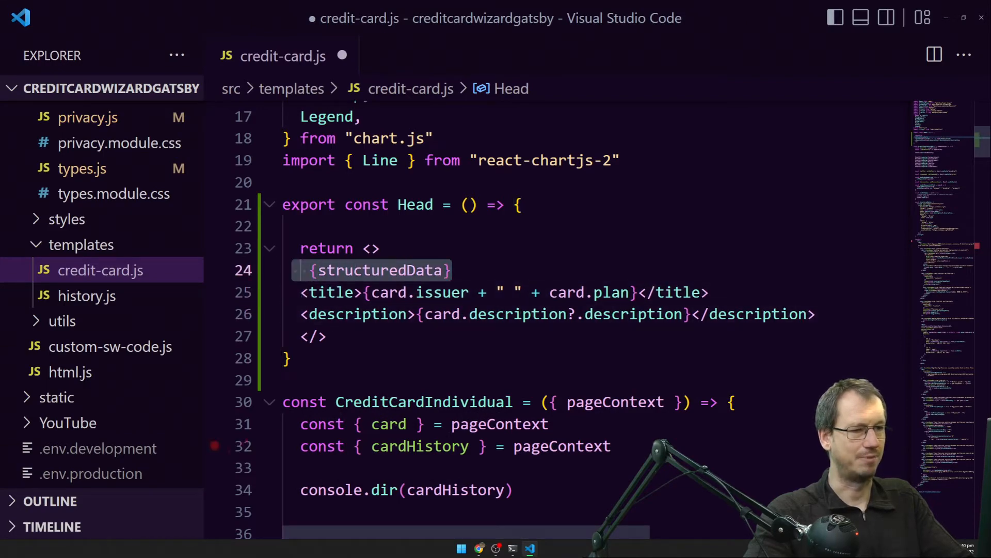
scroll(down, 3)
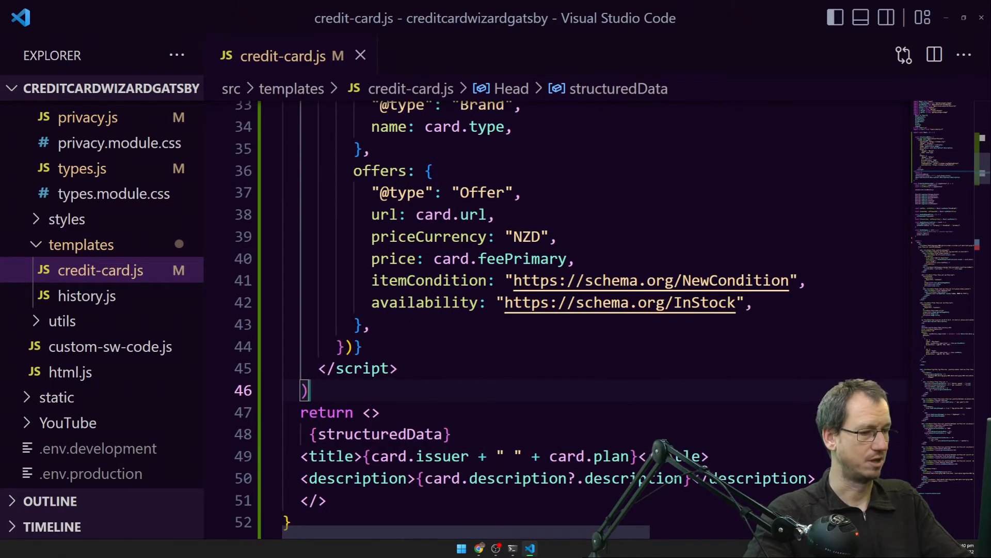
Give Head a ({ pageContext }) parameter and save credit-card.js.
scroll(down, 3)
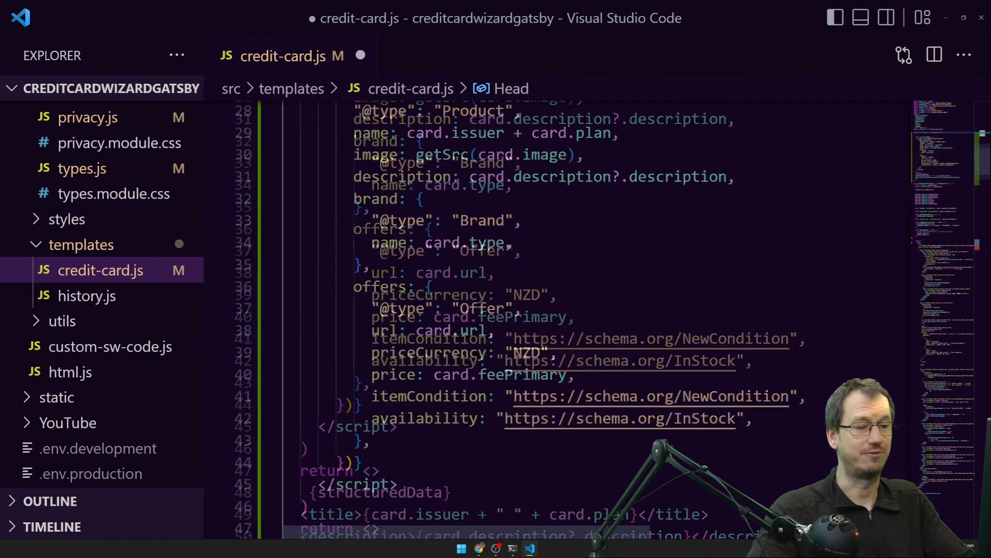
scroll(down, 3)
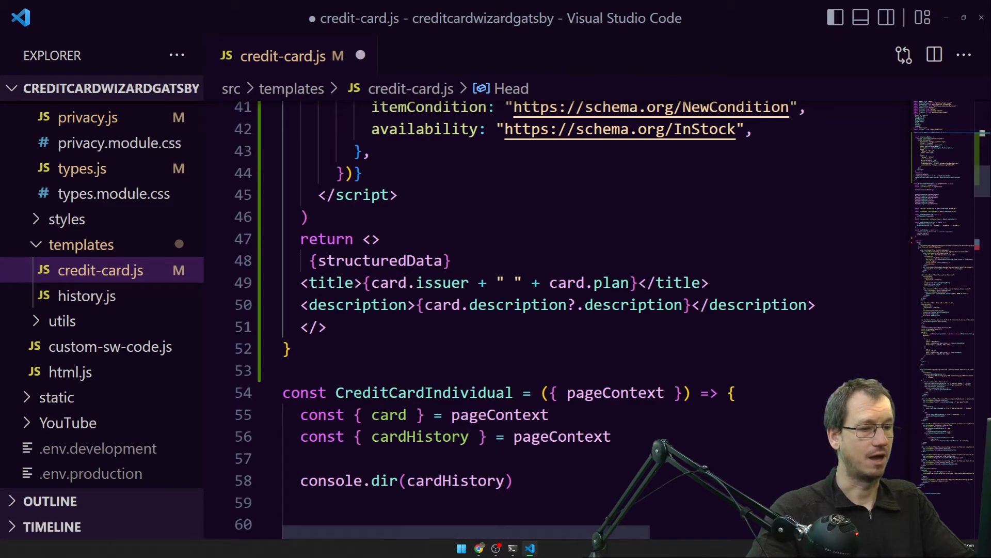
scroll(up, 3)
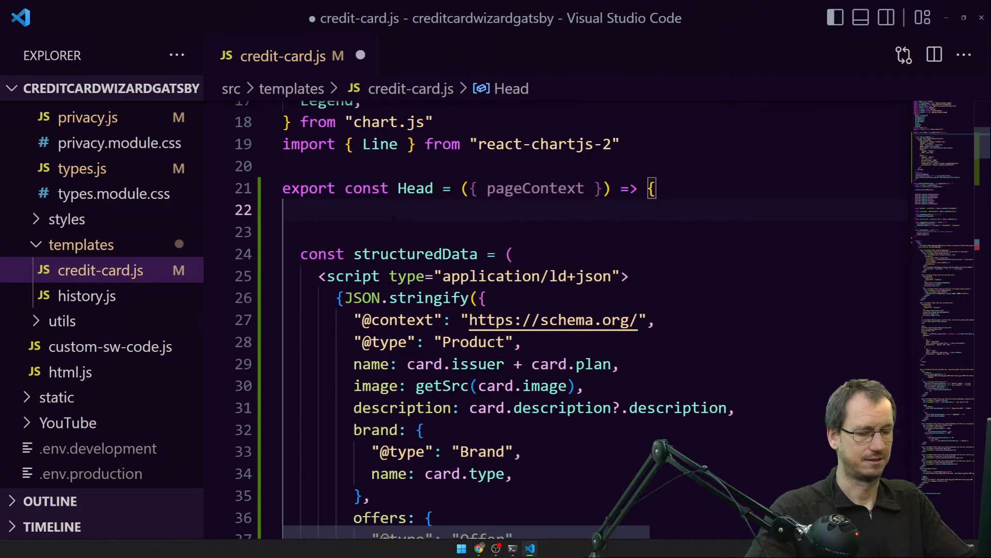
scroll(down, 3)
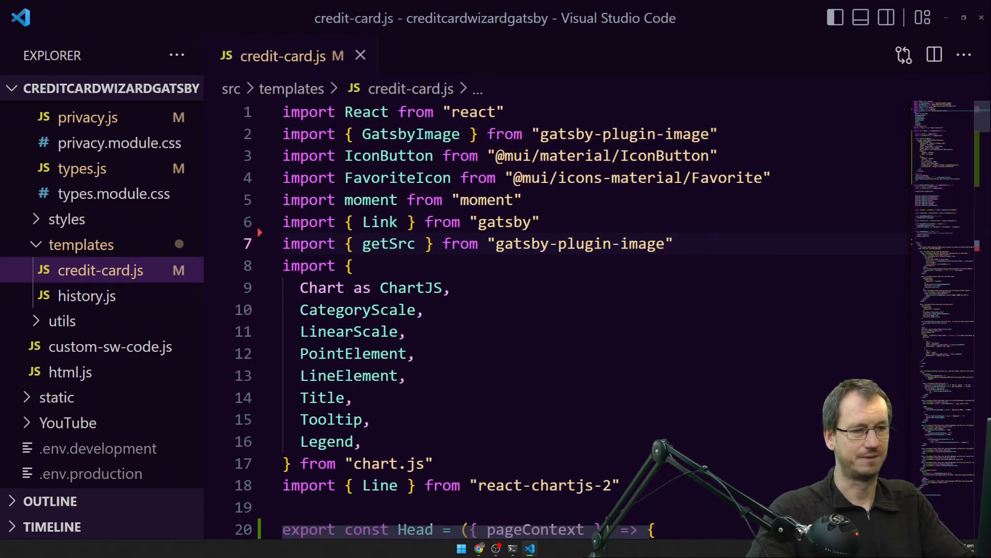
Open history.js, edit its imports around 'helm', and scroll through the whole template.
click(86, 296)
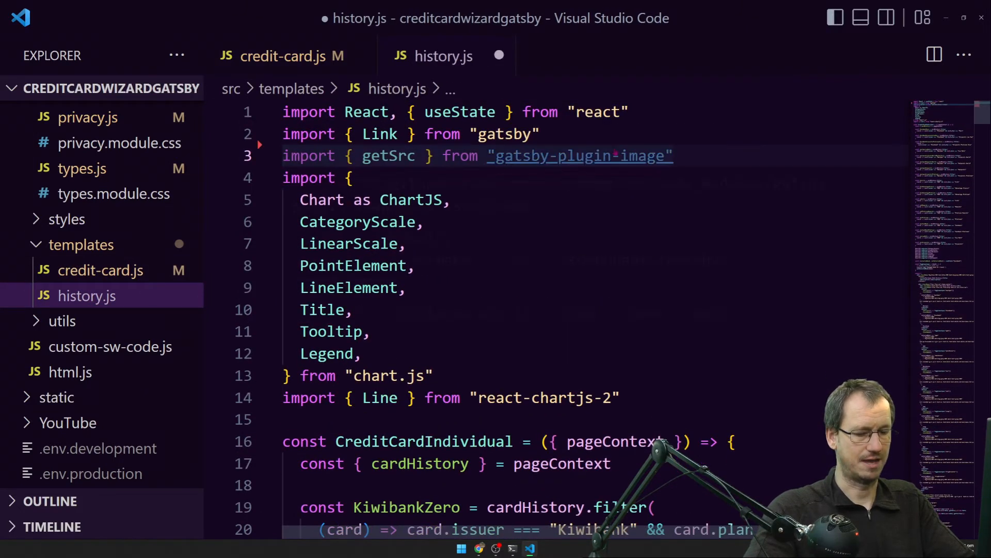
text(helm)
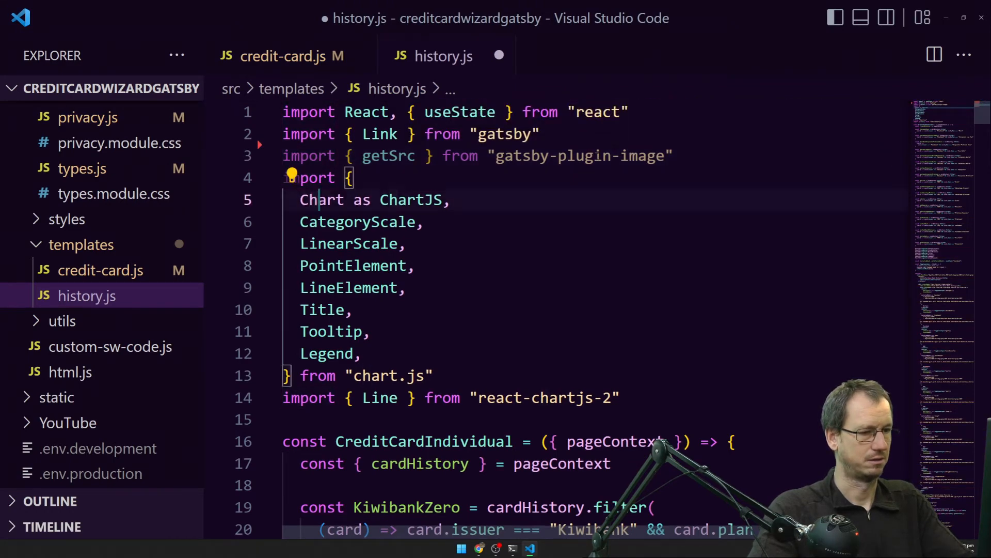
scroll(down, 3)
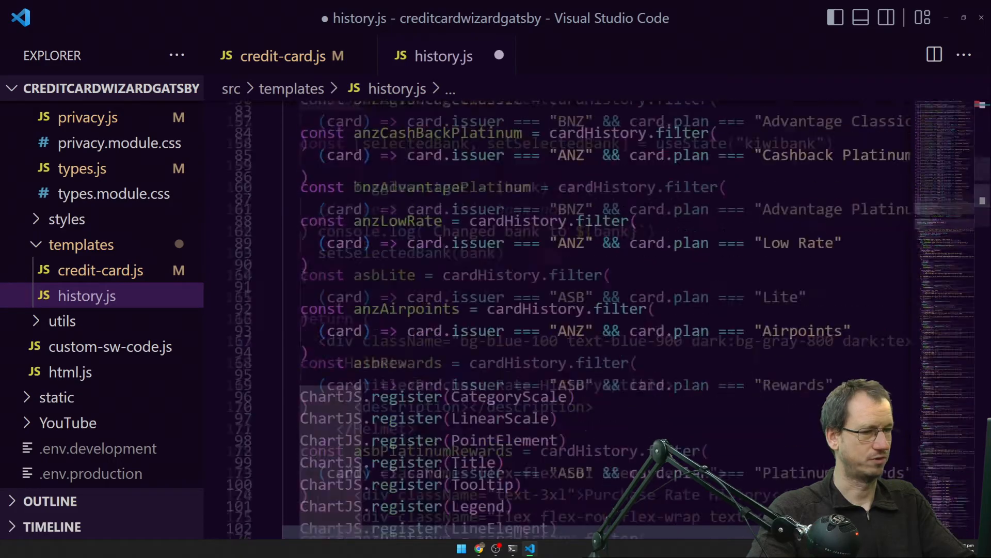
scroll(down, 3)
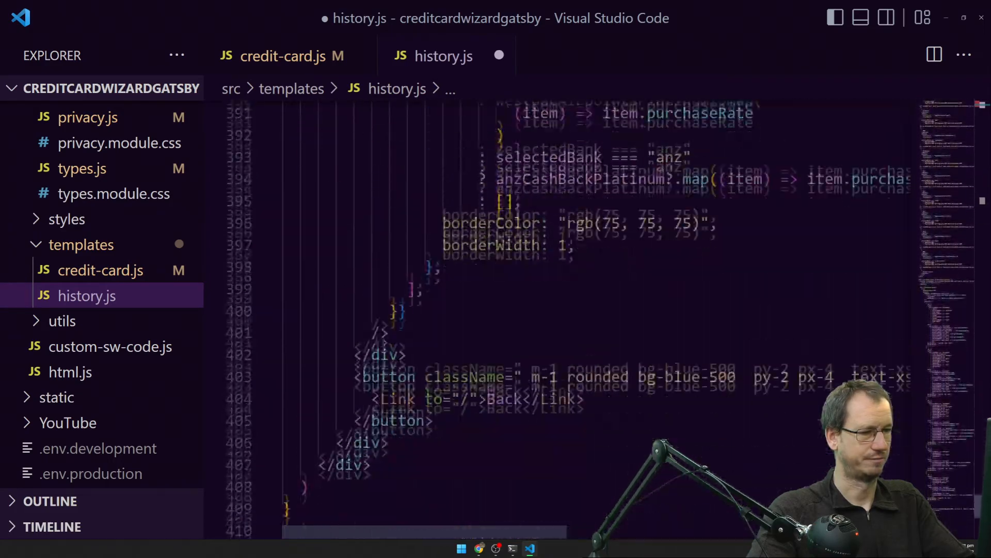
scroll(up, 3)
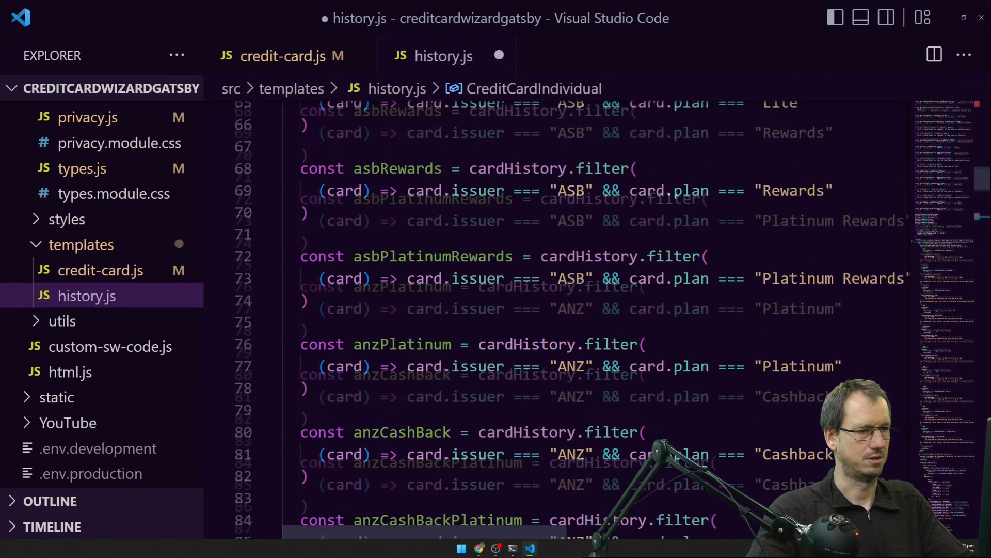
scroll(up, 3)
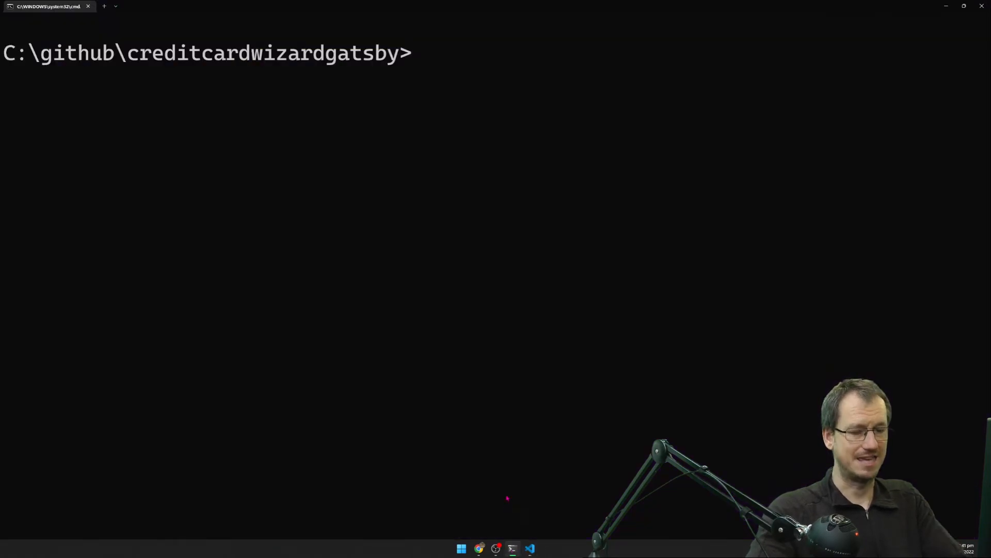
Run 'gatsby build' and follow the output to the generated page summary.
text(gatsby build)
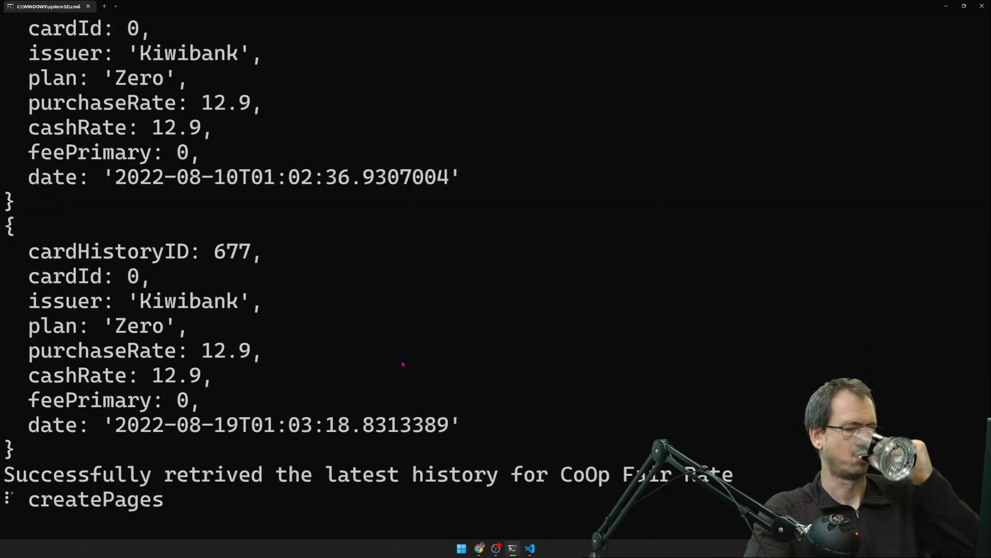
scroll(down, 3)
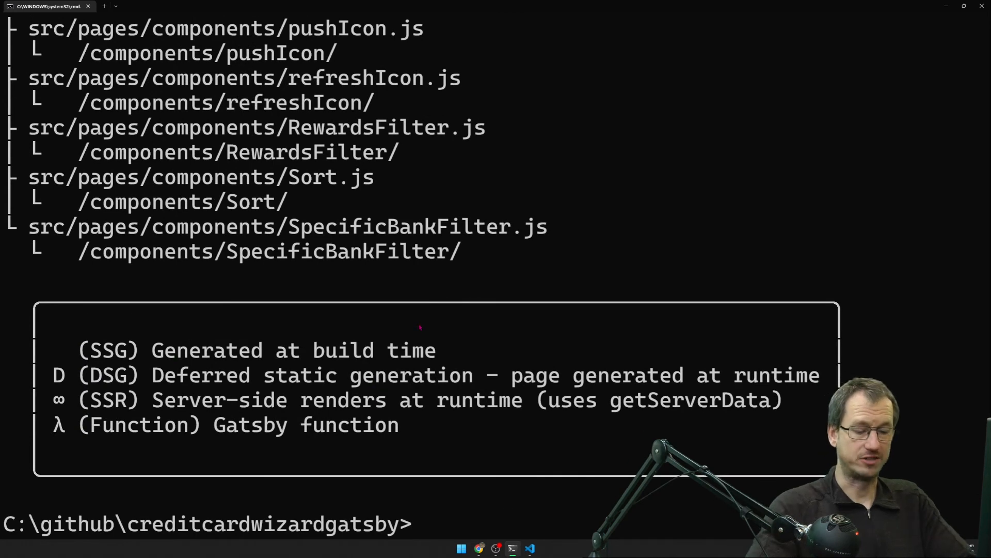
Run 'gatsby develop' to start the development server.
text(gatsb)
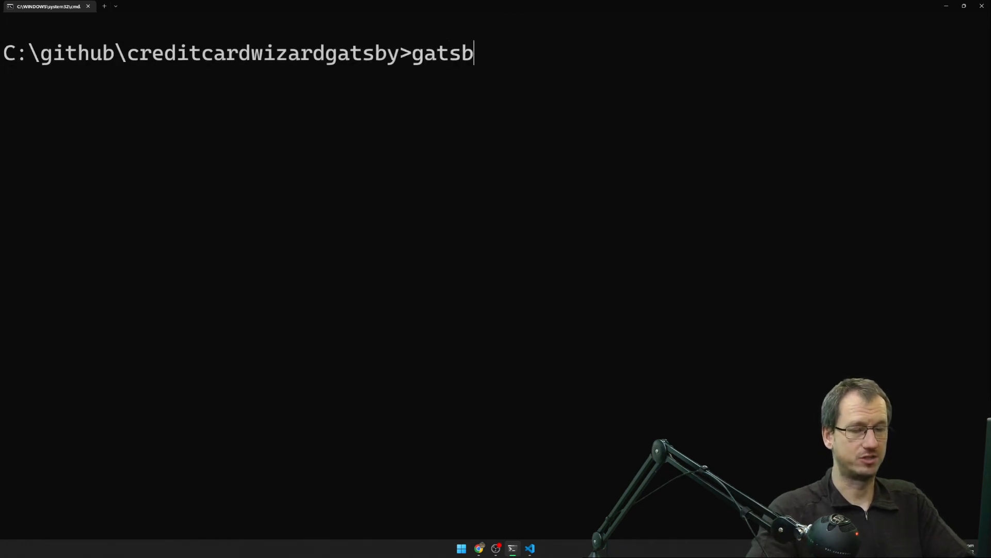
text(y dev)
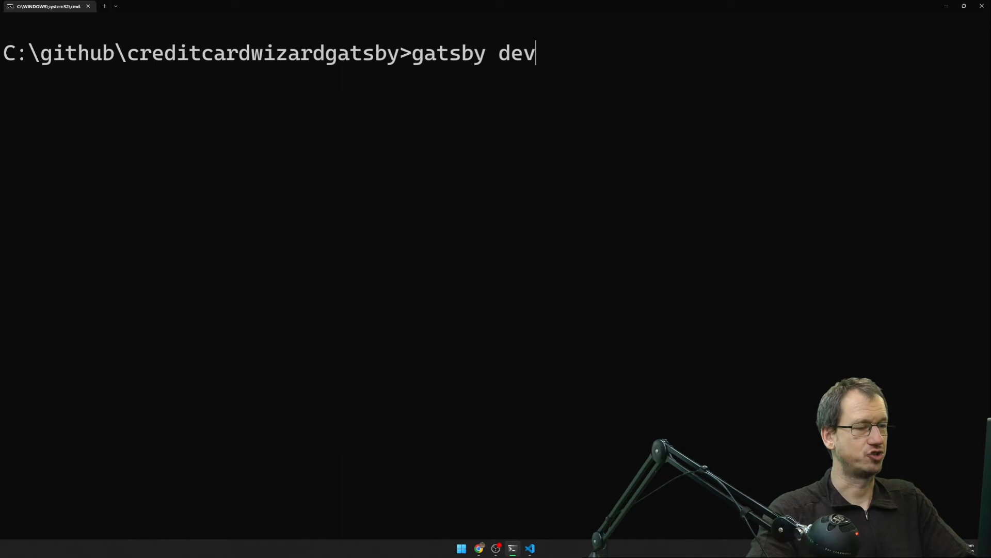
text(el)
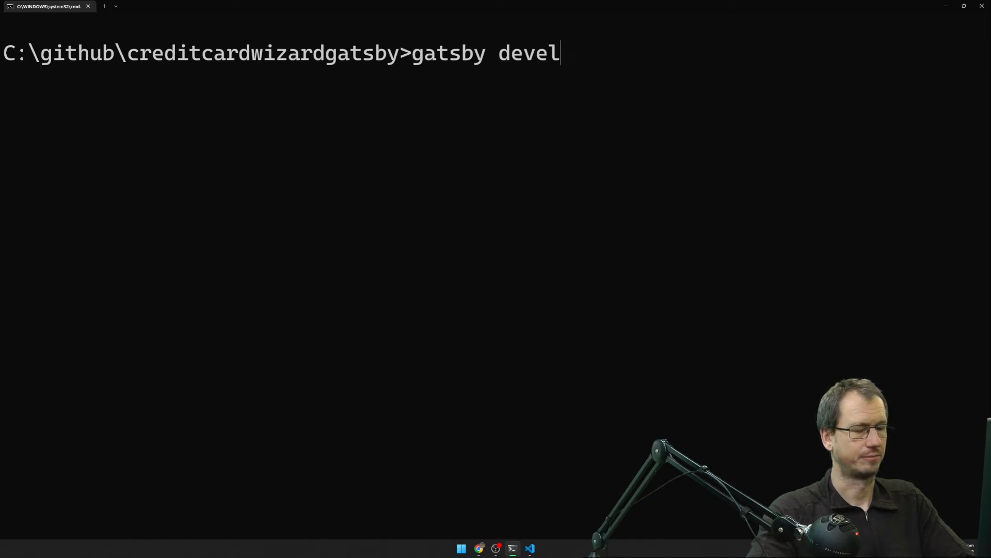
text(op)
text(localhost:8)
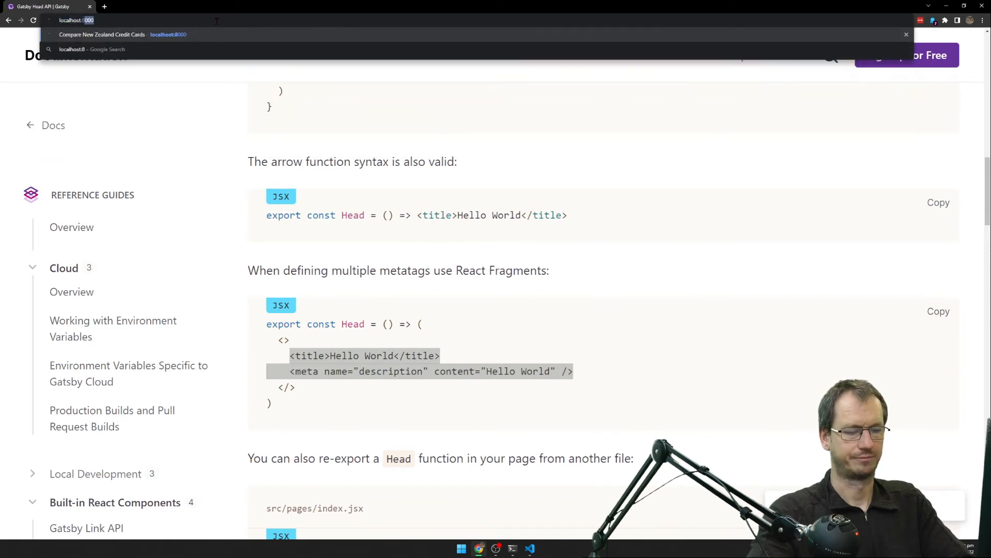
Load localhost:8000, go to the Compare page, and open More Details for the ANZ Low Rate Visa.
click(101, 34)
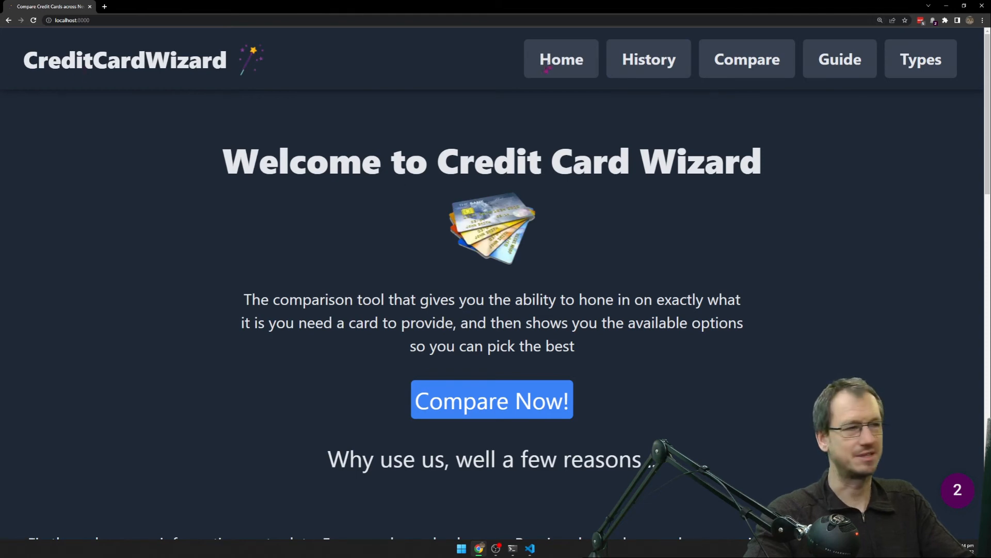
click(491, 401)
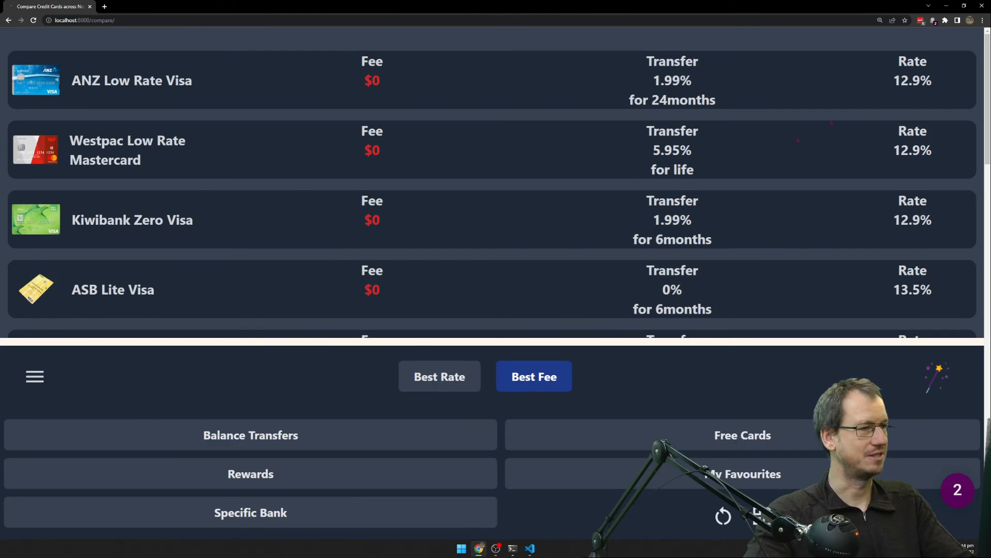
scroll(down, 3)
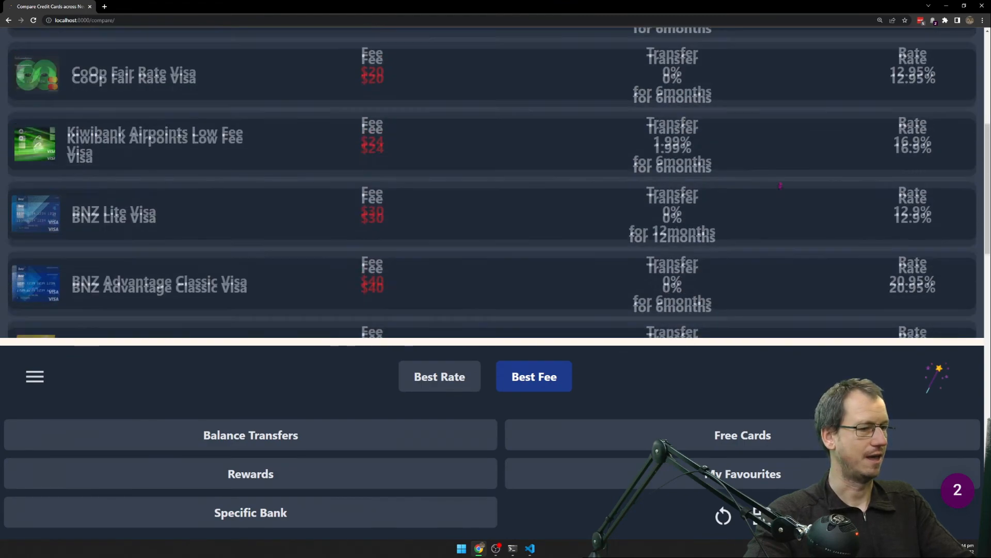
scroll(up, 3)
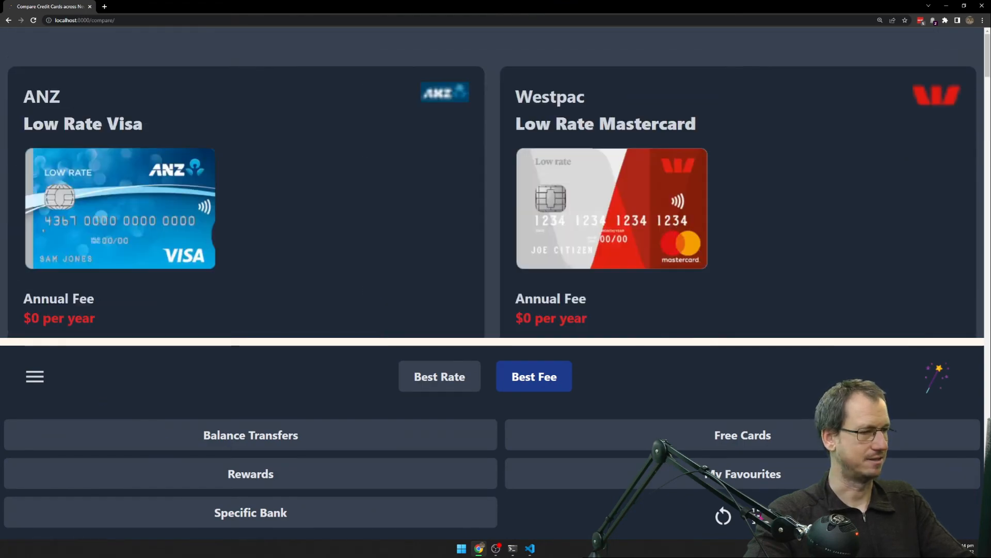
scroll(down, 3)
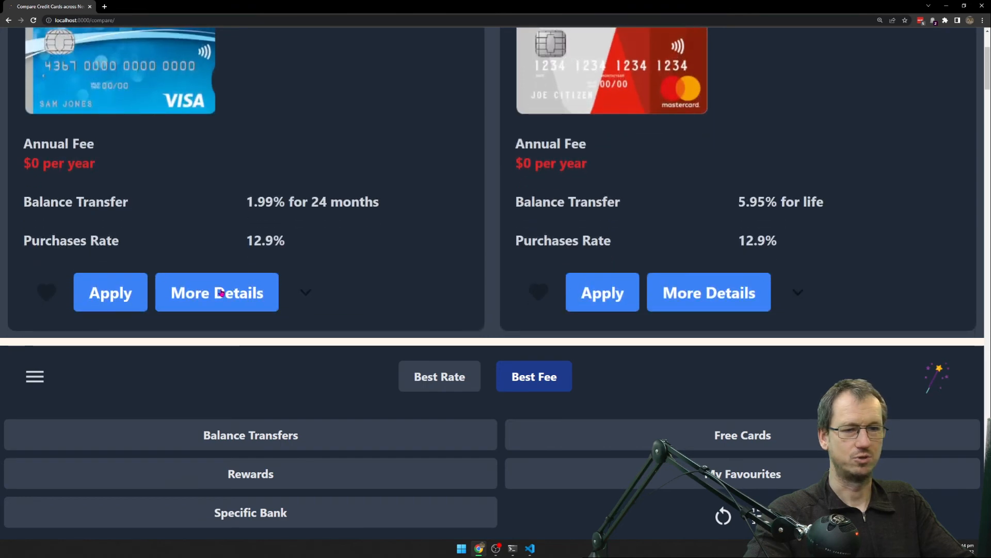
click(217, 292)
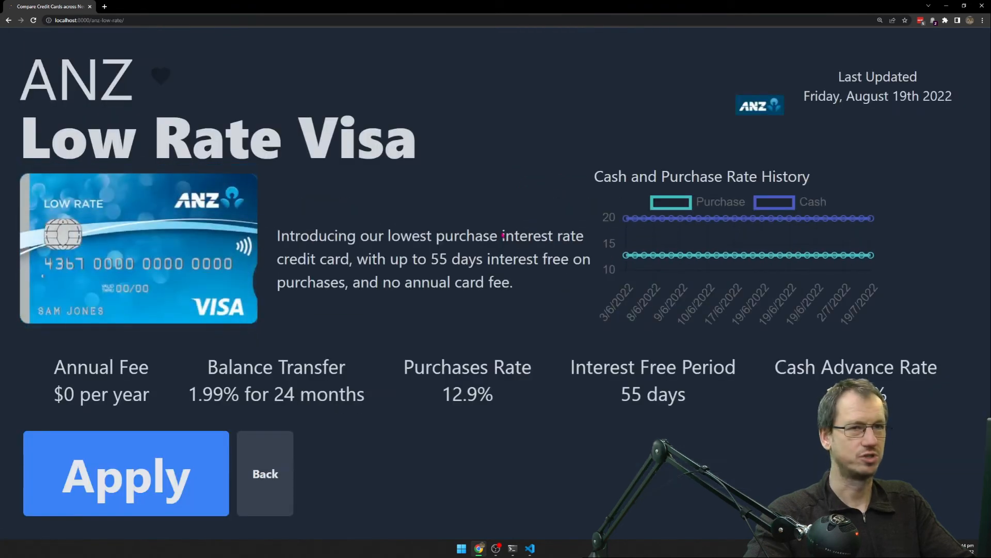